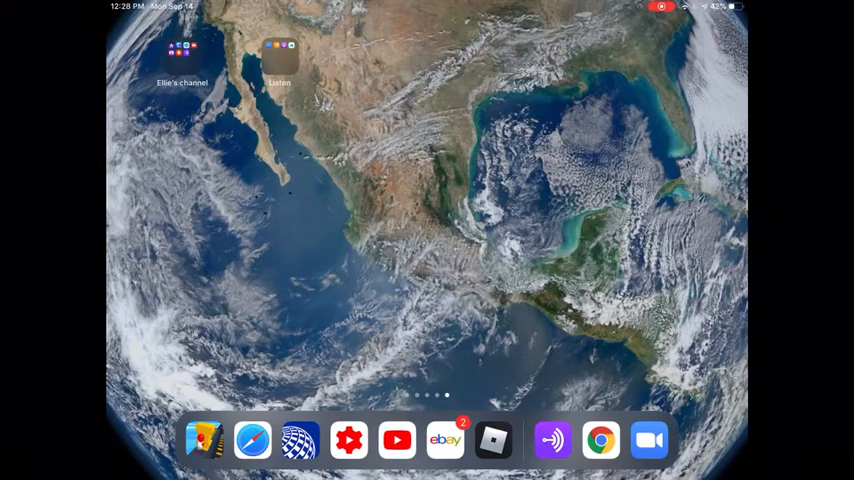
Step: Launch Anchor from the home screen onto the Adopt Me Podcast (Roblox) episode list
click(182, 52)
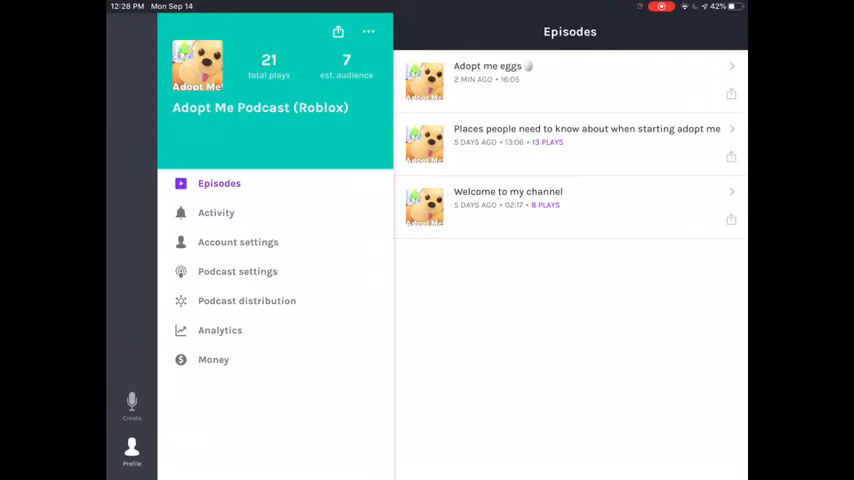
Step: Browse Activity, Account settings, Podcast settings and Analytics, ending on Podcast distribution links
click(216, 212)
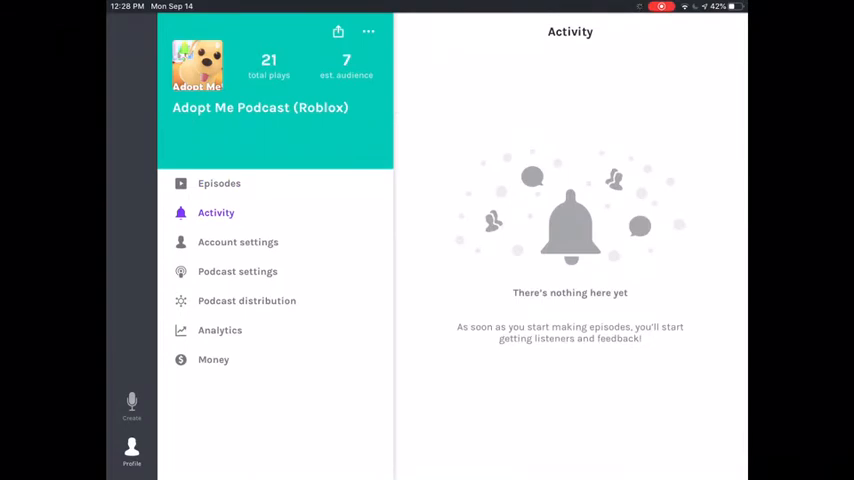
click(238, 242)
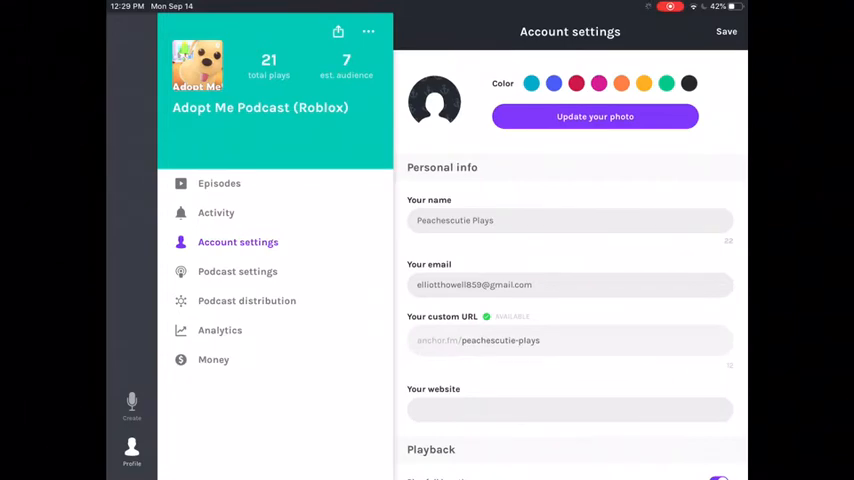
click(236, 272)
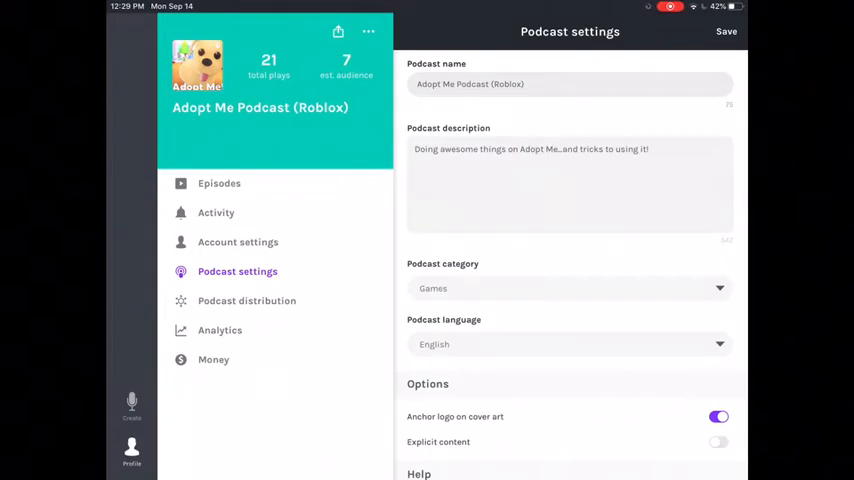
scroll(down, 3)
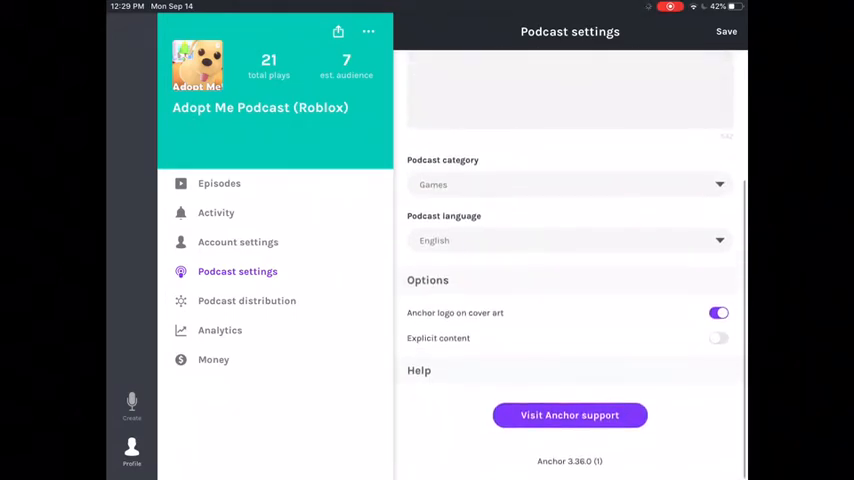
click(220, 330)
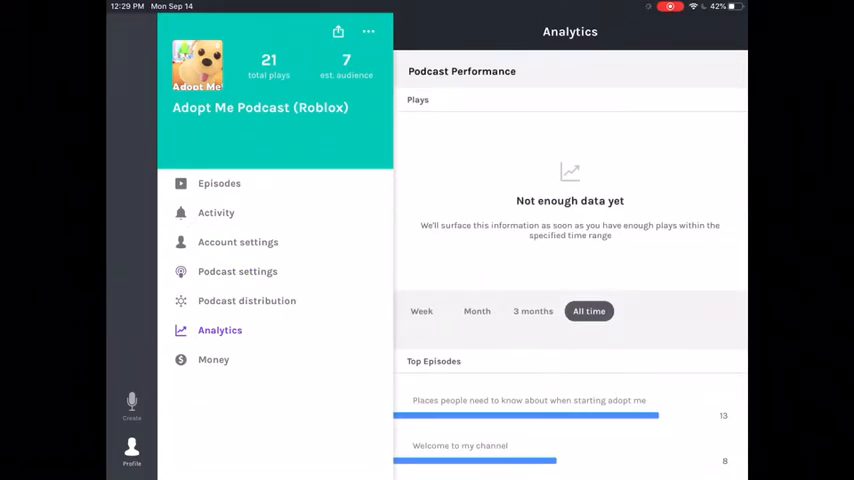
click(248, 300)
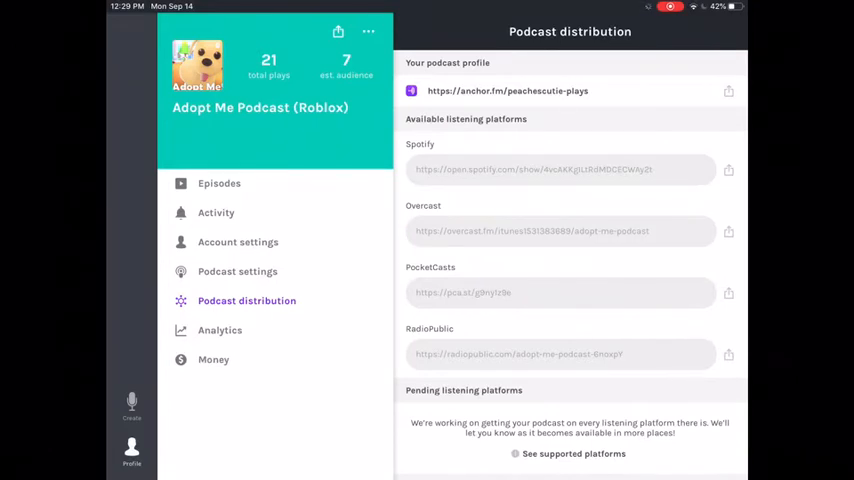
Step: View the Money sponsorship page, then open the 'Adopt me eggs' episode in the editor
click(212, 360)
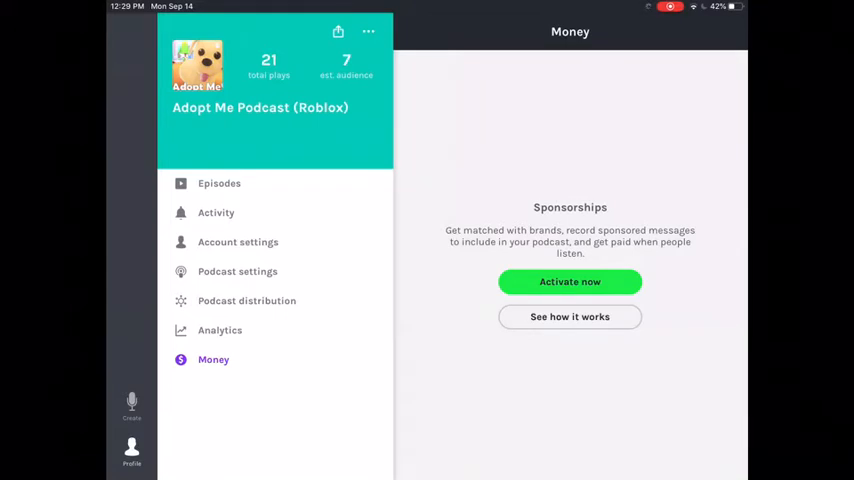
click(218, 184)
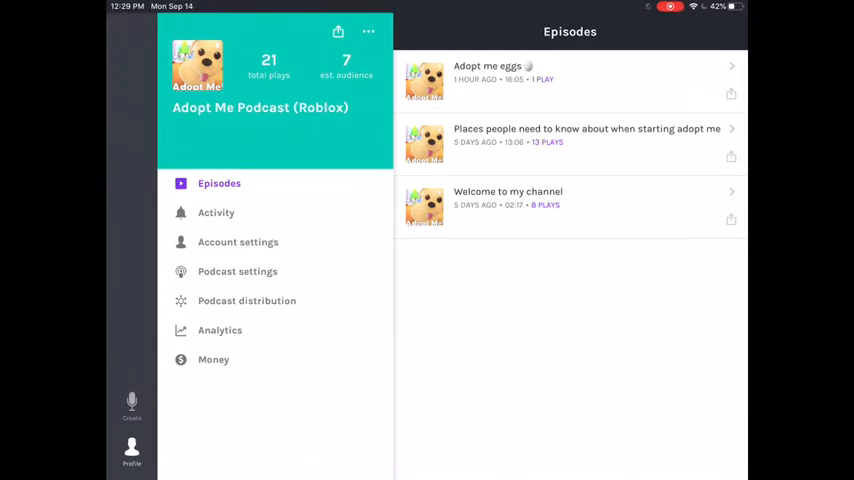
click(368, 32)
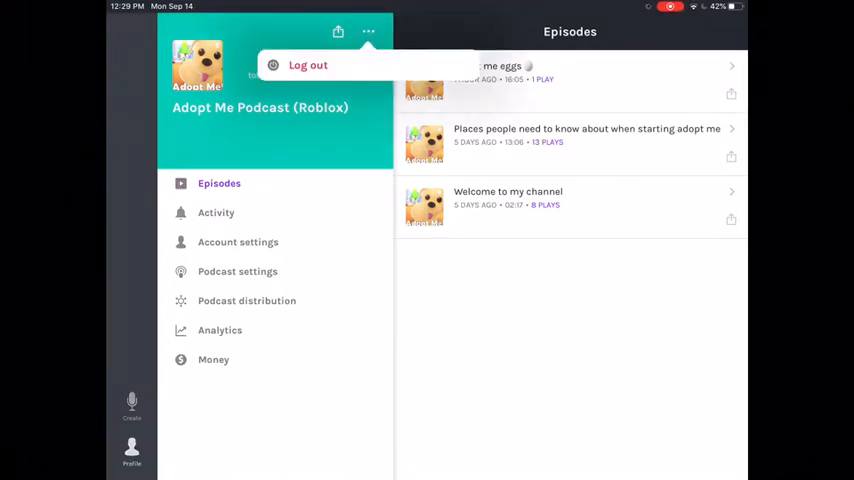
click(338, 32)
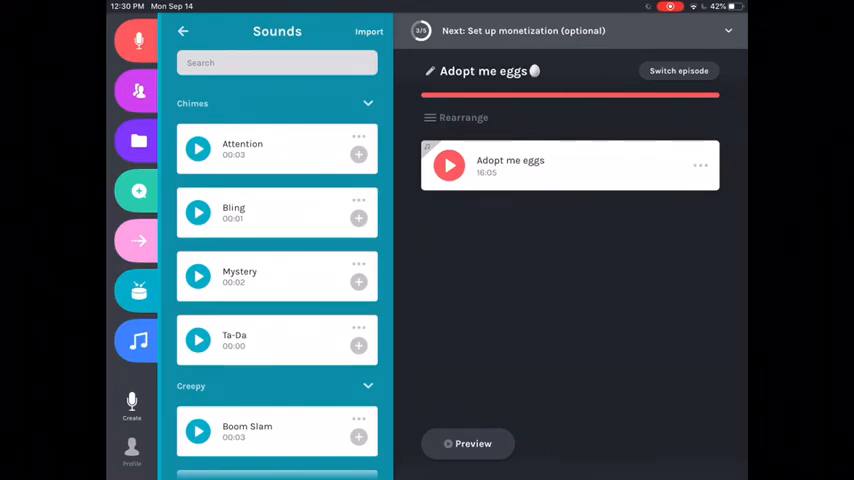
Step: Bring up the record tool showing 'Tap here to start recording' for the episode
click(678, 70)
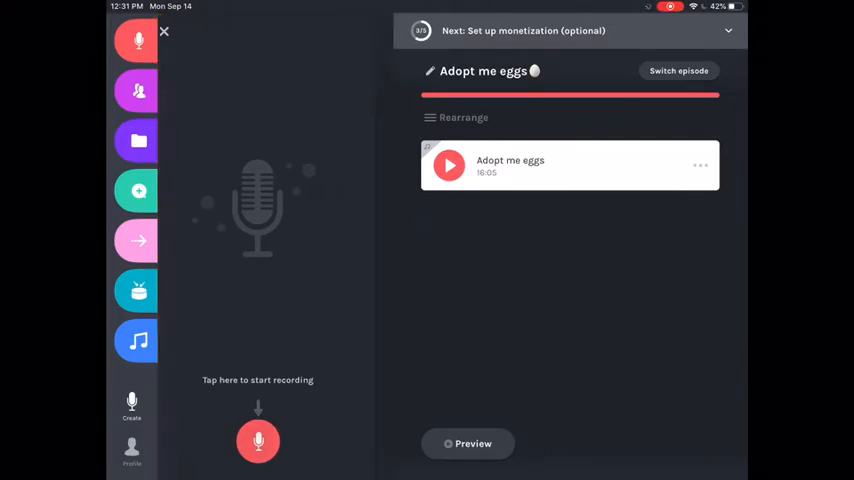
Step: Browse the Interludes library, play and pause the episode preview, and return to Sounds
click(136, 90)
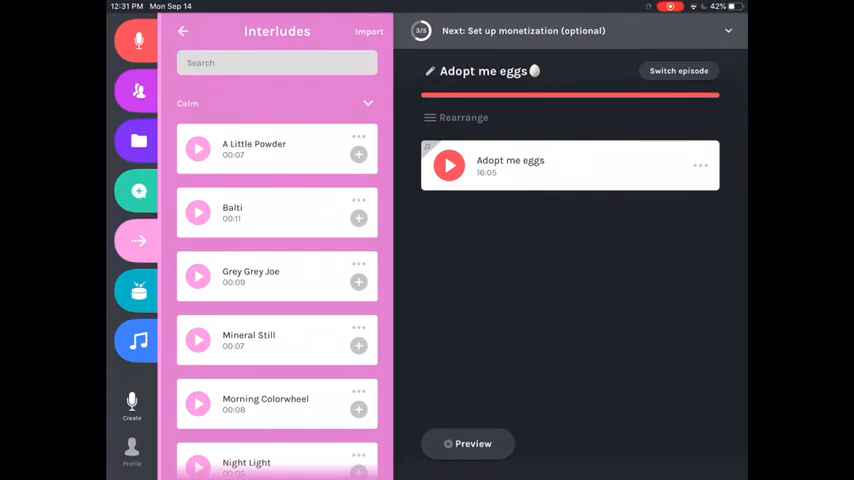
click(448, 164)
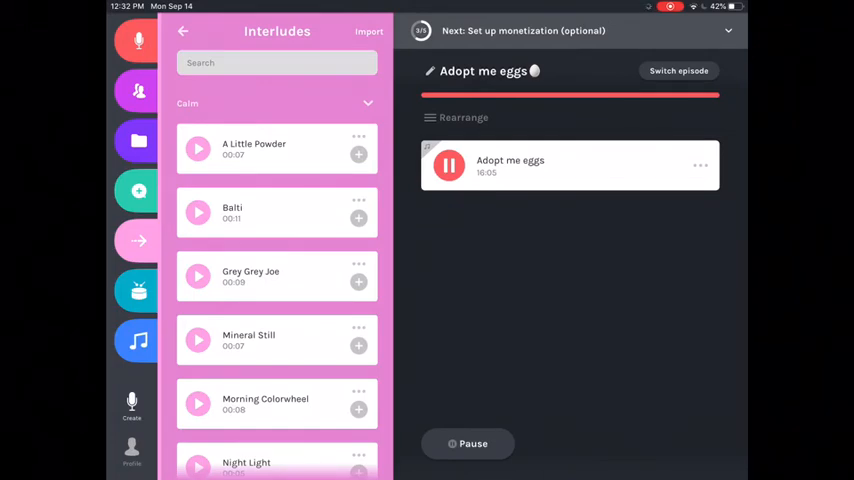
click(448, 164)
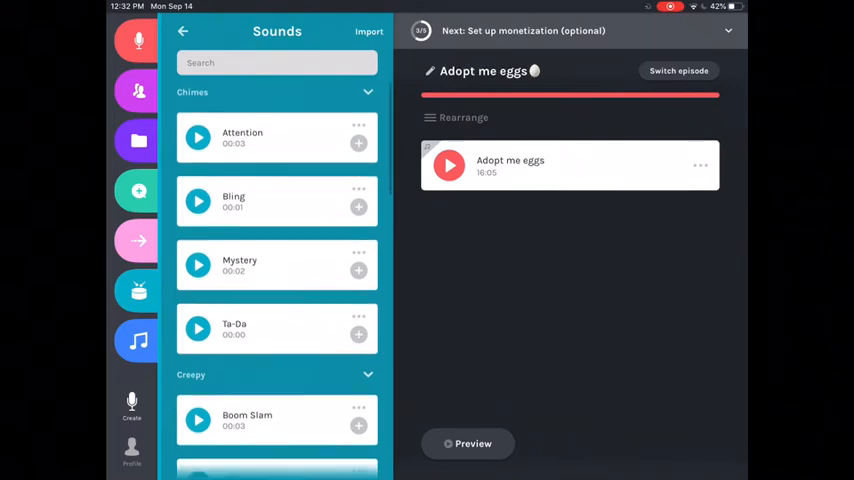
Step: Scroll through the creepy and electronic sound effects in the Sounds list
scroll(down, 3)
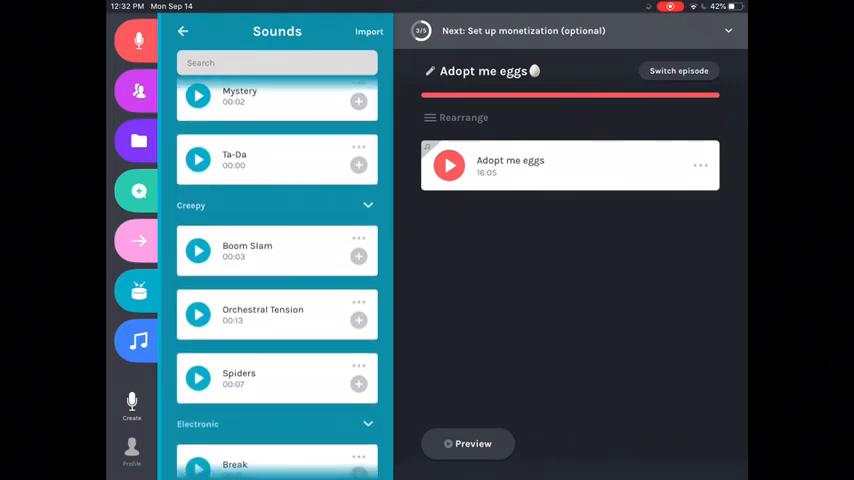
scroll(down, 3)
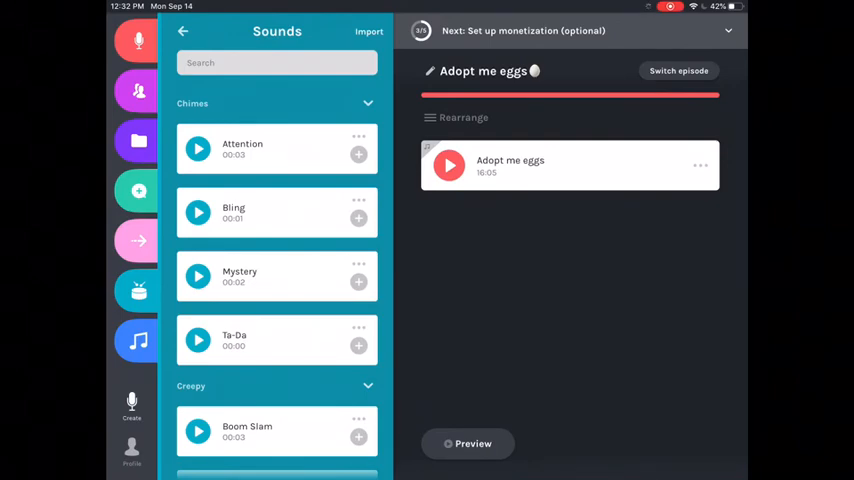
scroll(down, 3)
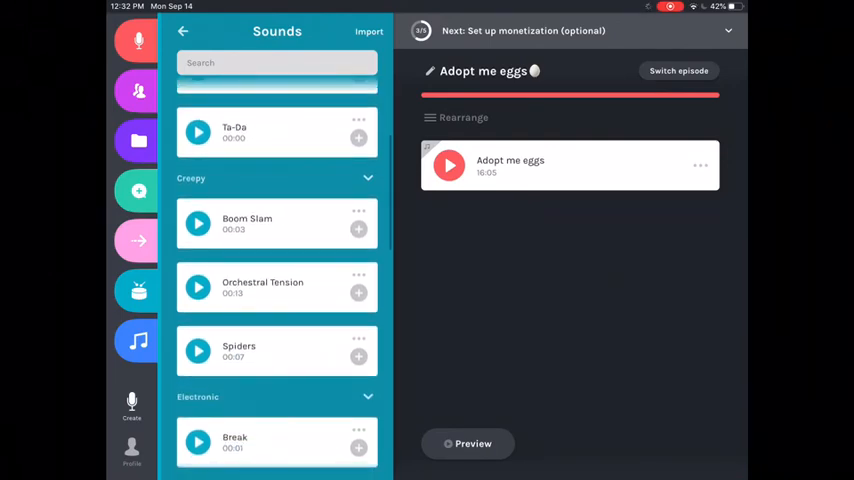
scroll(down, 3)
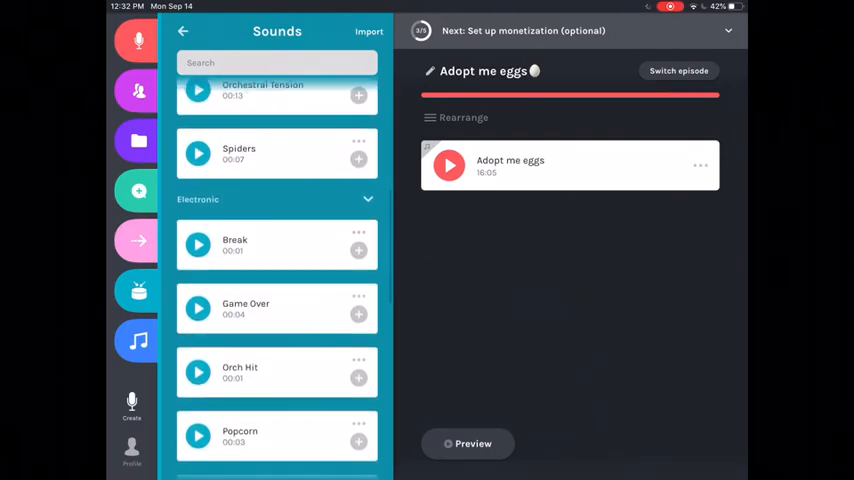
scroll(down, 3)
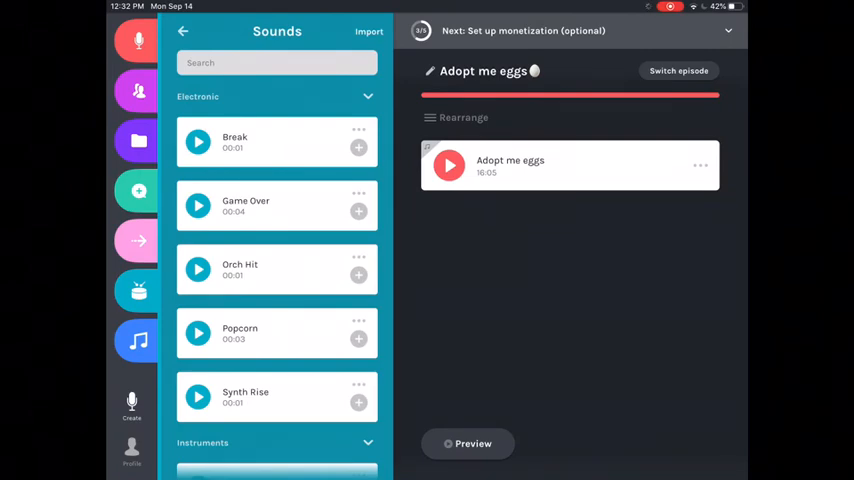
Step: Leave the editor for the dashboard and show the Money sponsorship page
click(196, 268)
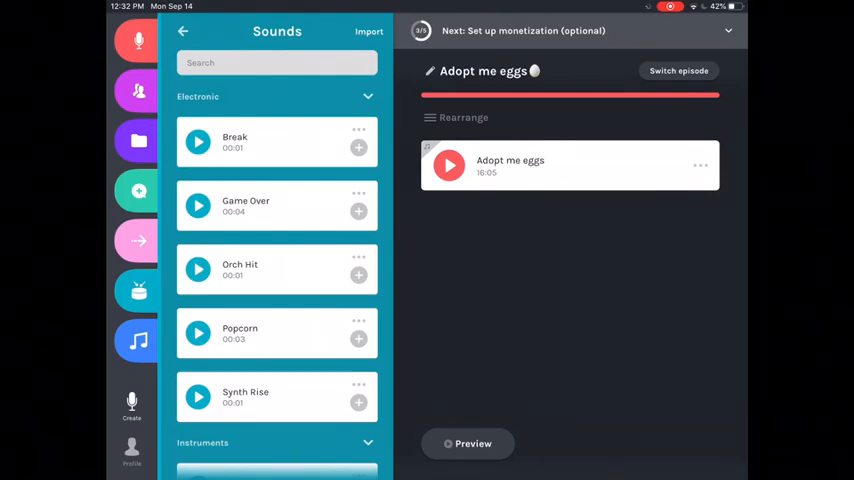
click(196, 268)
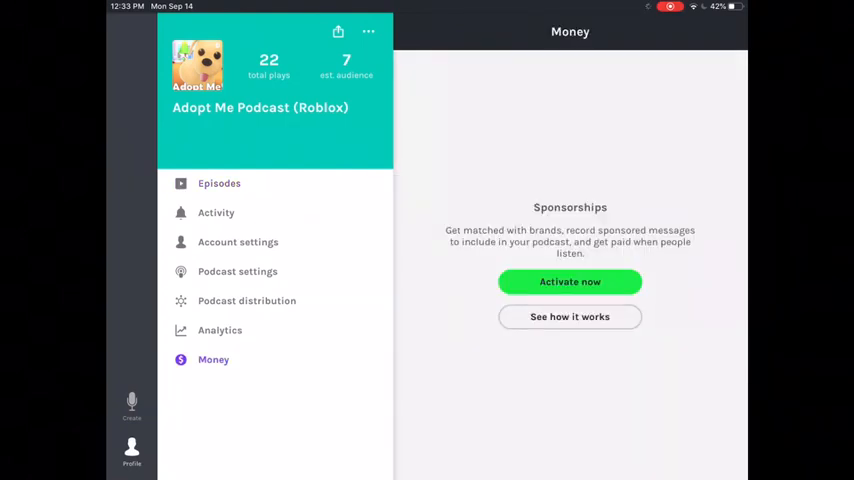
Step: Return to the Episodes list showing three episodes and 22 total plays
click(218, 184)
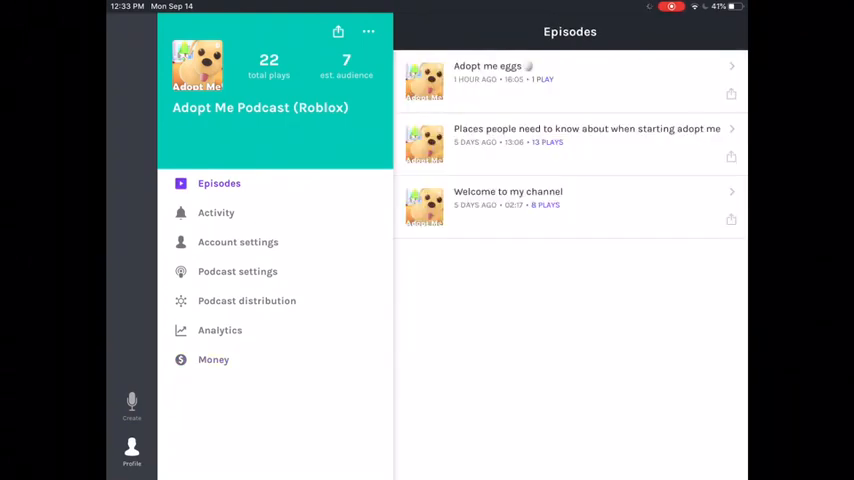